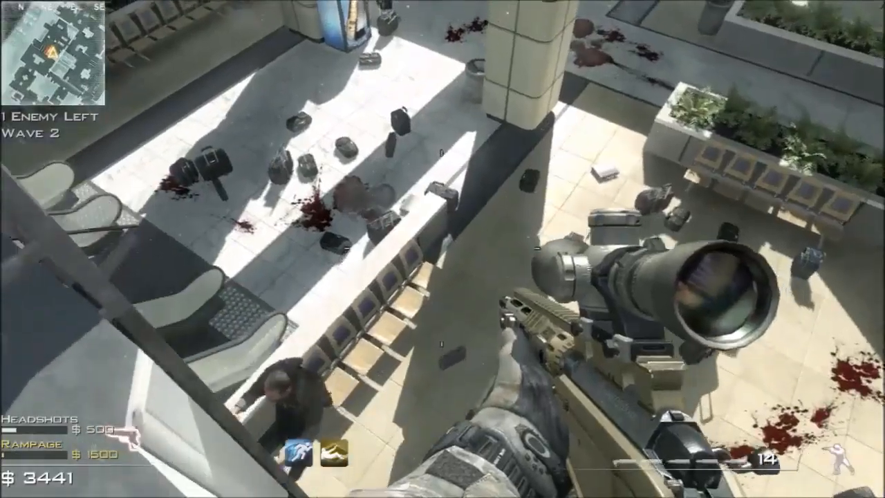
mouse_move(442, 249)
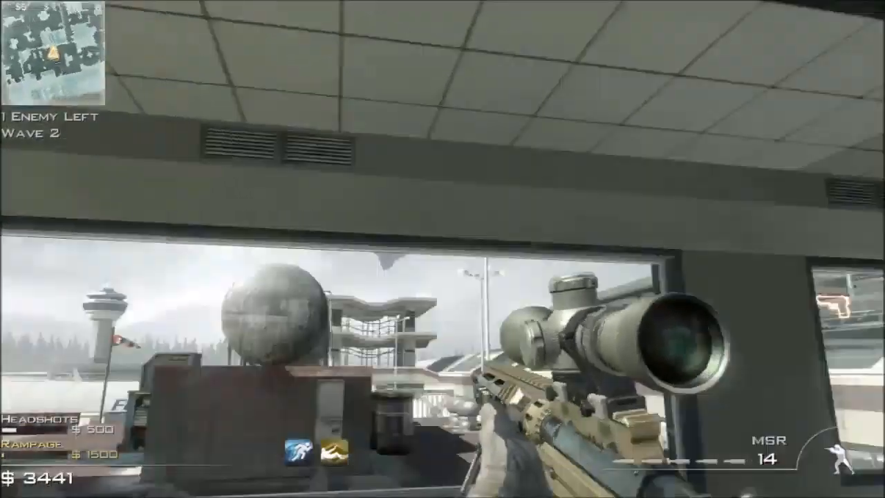